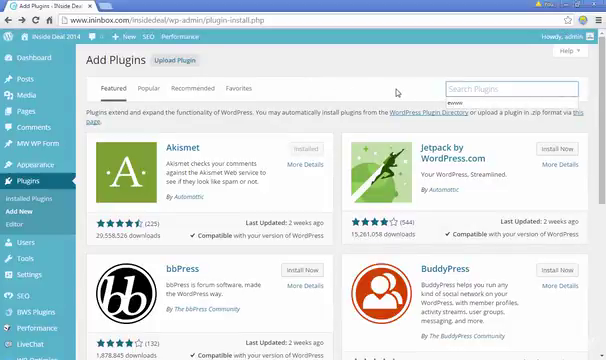
# Search the plugin directory for 'ewww' to find EWWW Image Optimizer
pyautogui.write('ewww')
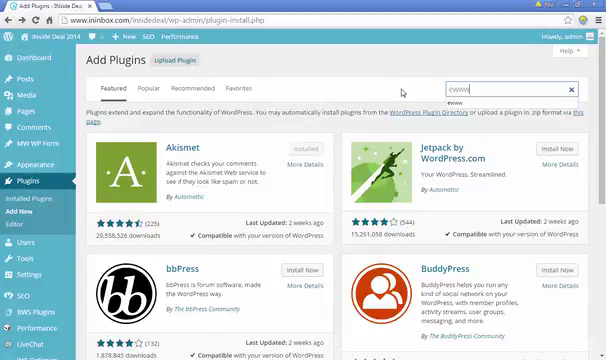
pyautogui.moveTo(324, 80)
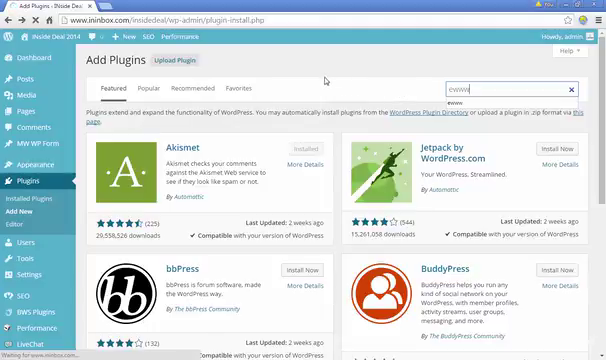
pyautogui.press('Return')
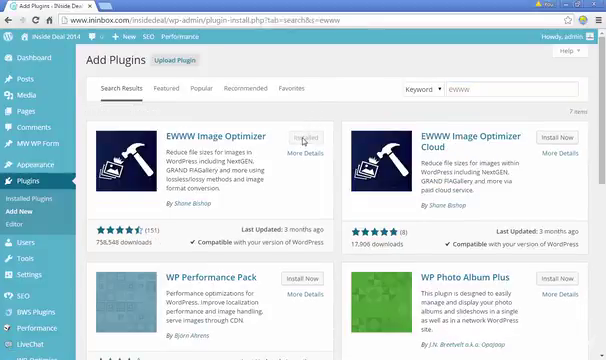
pyautogui.moveTo(298, 140)
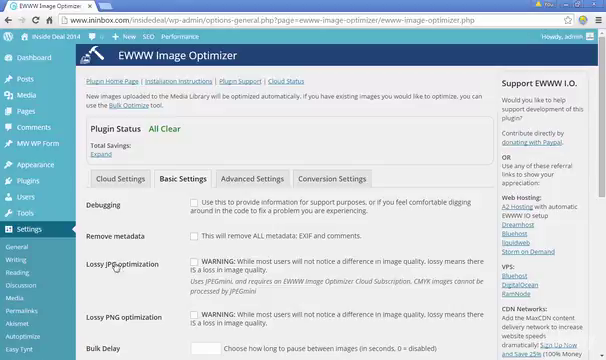
pyautogui.moveTo(120, 322)
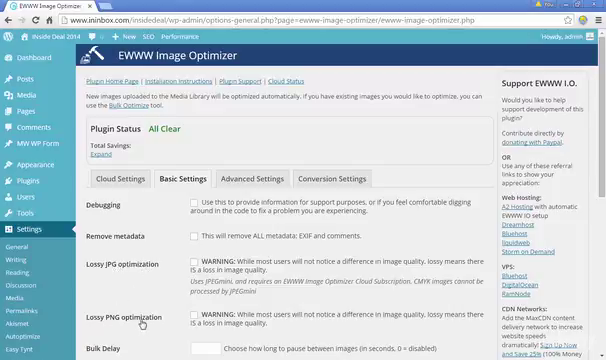
pyautogui.moveTo(170, 308)
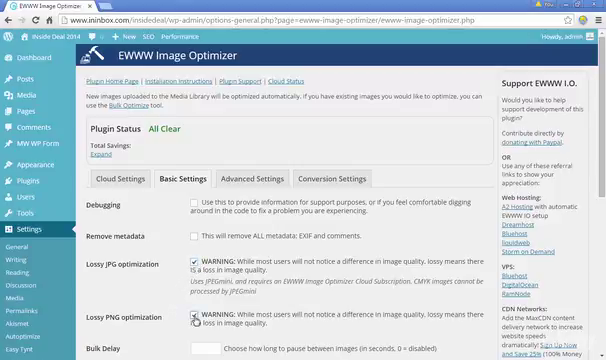
# Save the basic settings with Lossy JPG and Lossy PNG optimization enabled
pyautogui.click(194, 316)
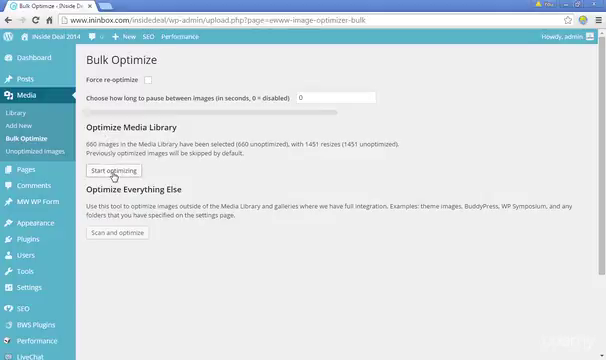
# Start Bulk Optimize so the media library images begin optimizing one by one
pyautogui.click(120, 172)
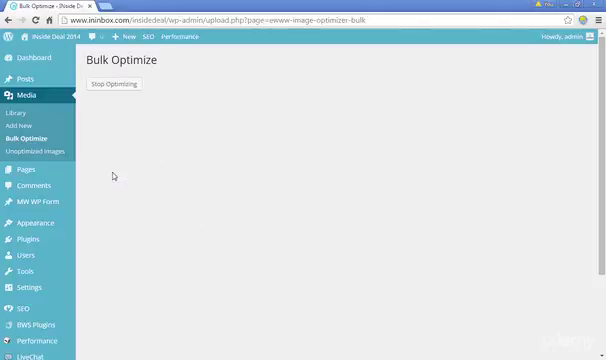
pyautogui.click(116, 84)
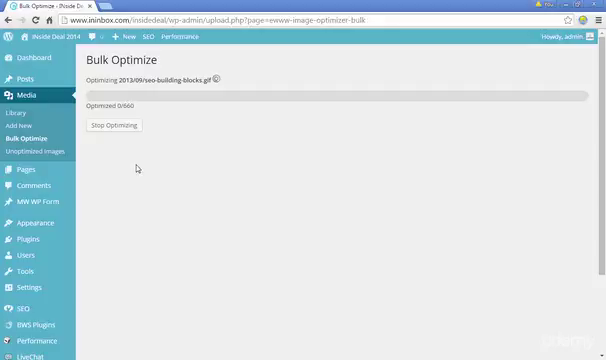
pyautogui.moveTo(160, 160)
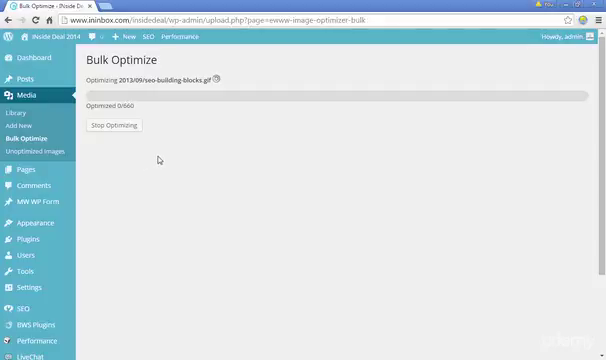